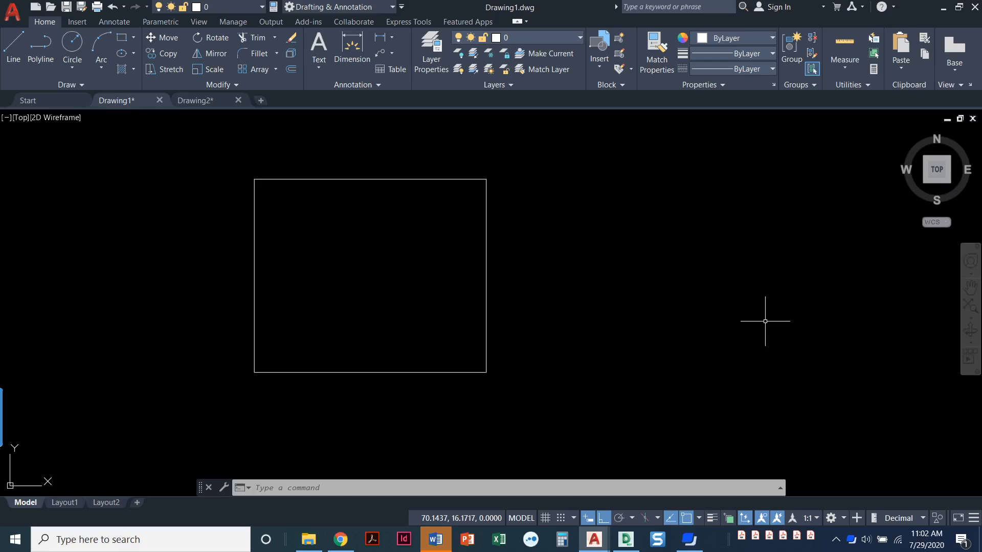
pyautogui.moveTo(675, 196)
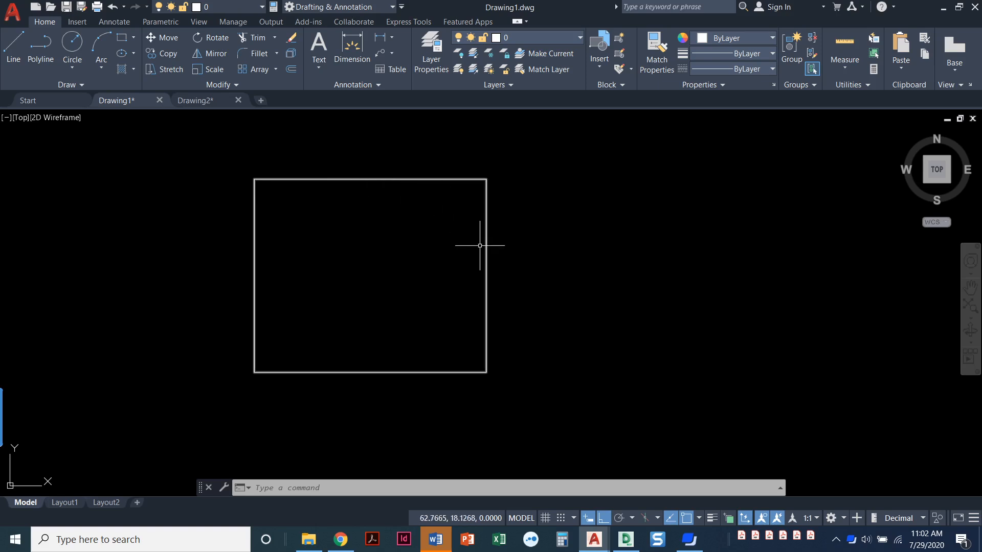
pyautogui.moveTo(466, 170)
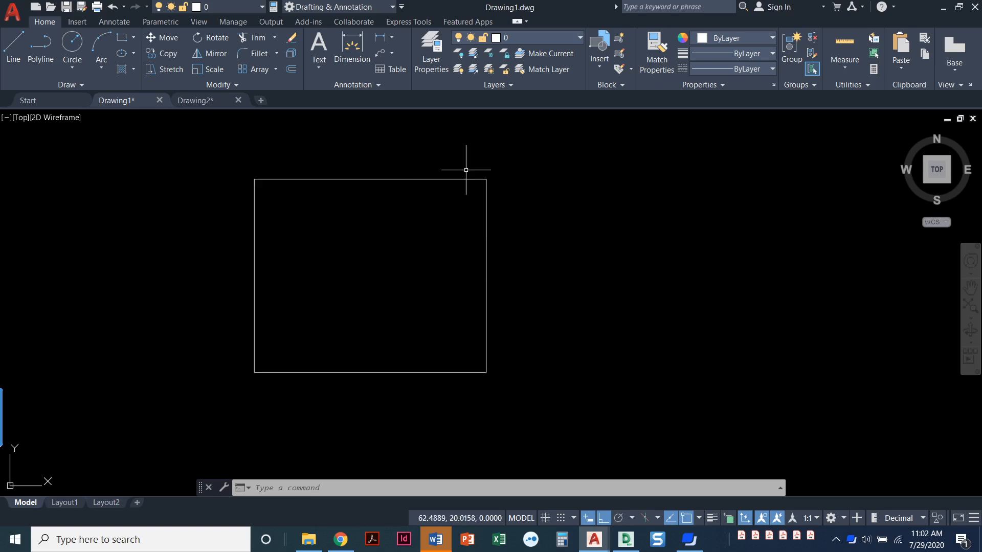
pyautogui.moveTo(472, 194)
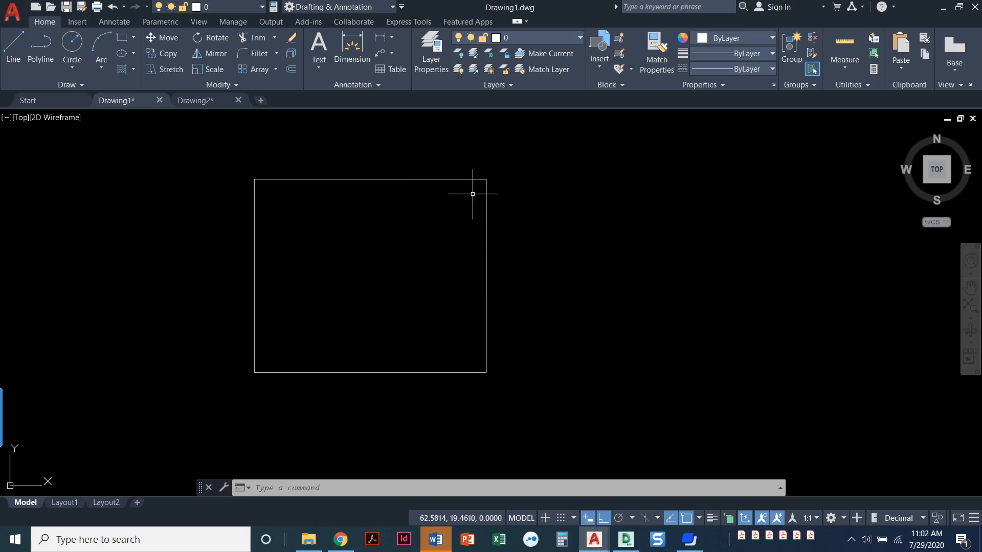
pyautogui.moveTo(449, 176)
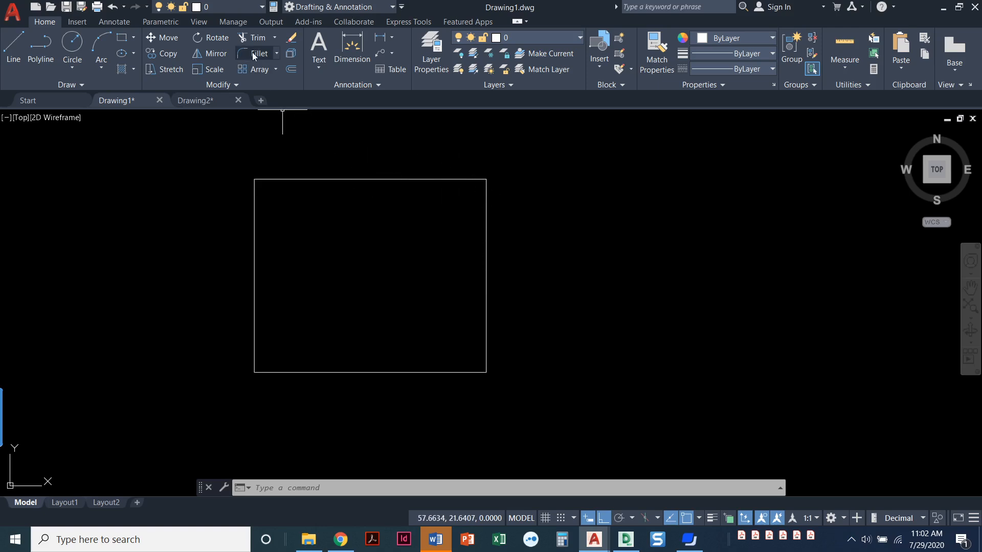
# - Start Fillet and set its radius to 1 via the R (Radius) option
pyautogui.click(258, 53)
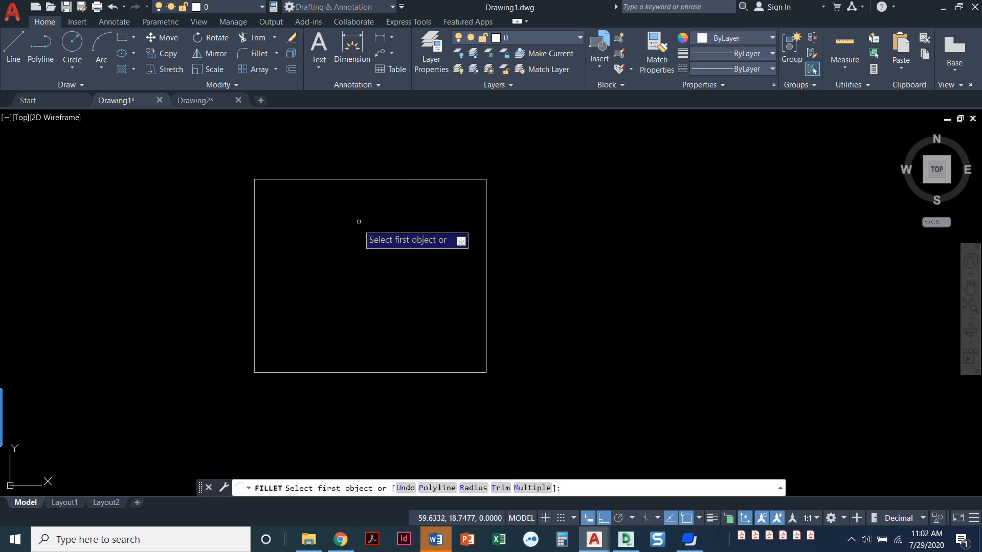
pyautogui.moveTo(353, 233)
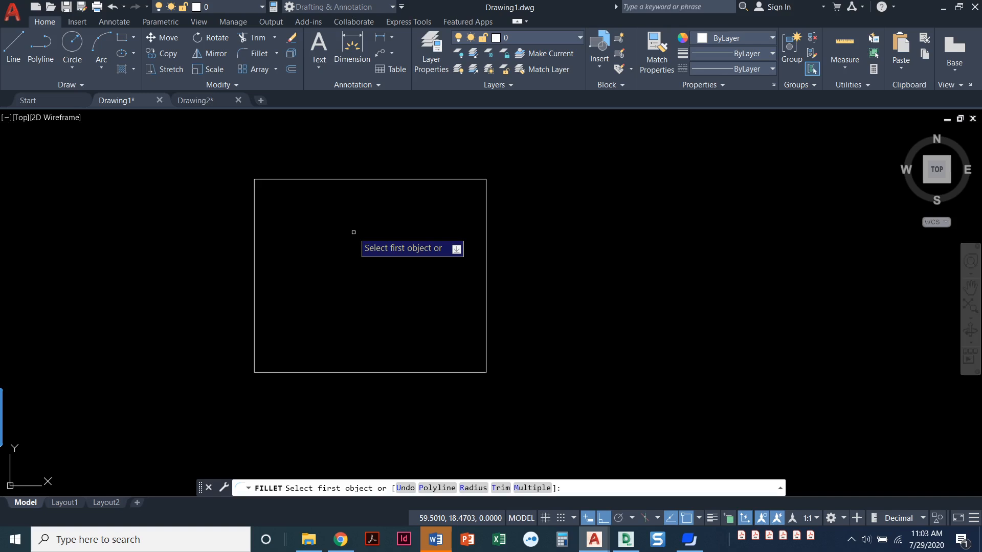
pyautogui.write('r')
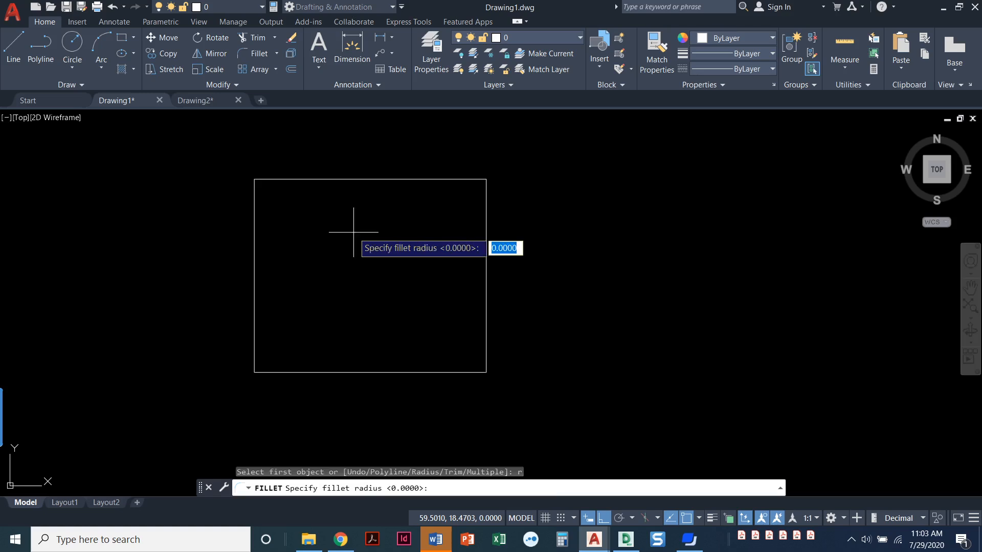
pyautogui.write('1')
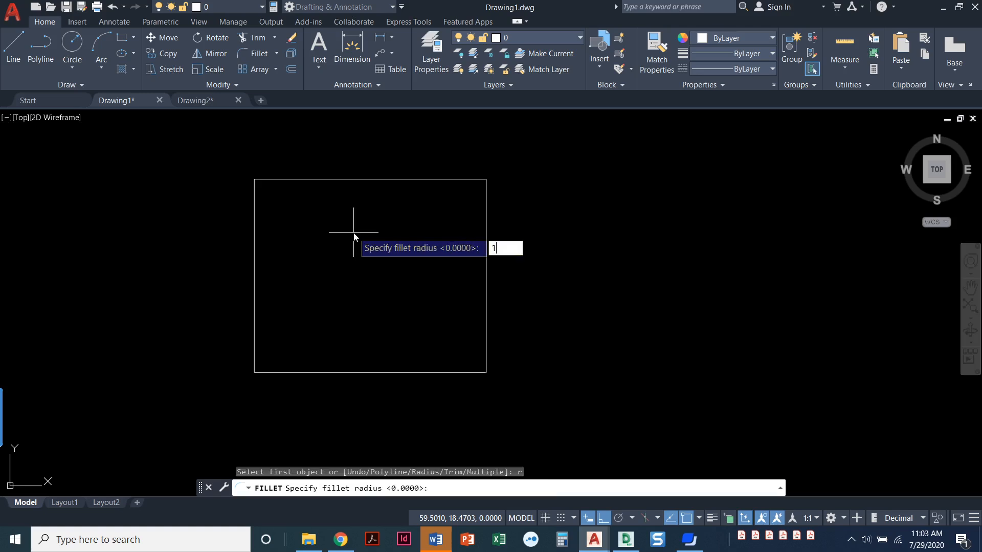
pyautogui.press('enter')
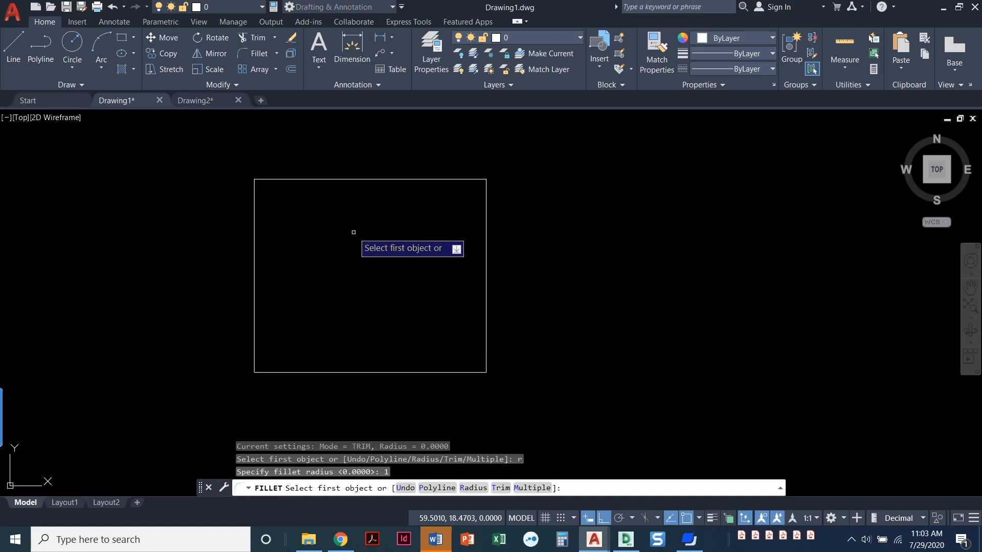
pyautogui.moveTo(378, 191)
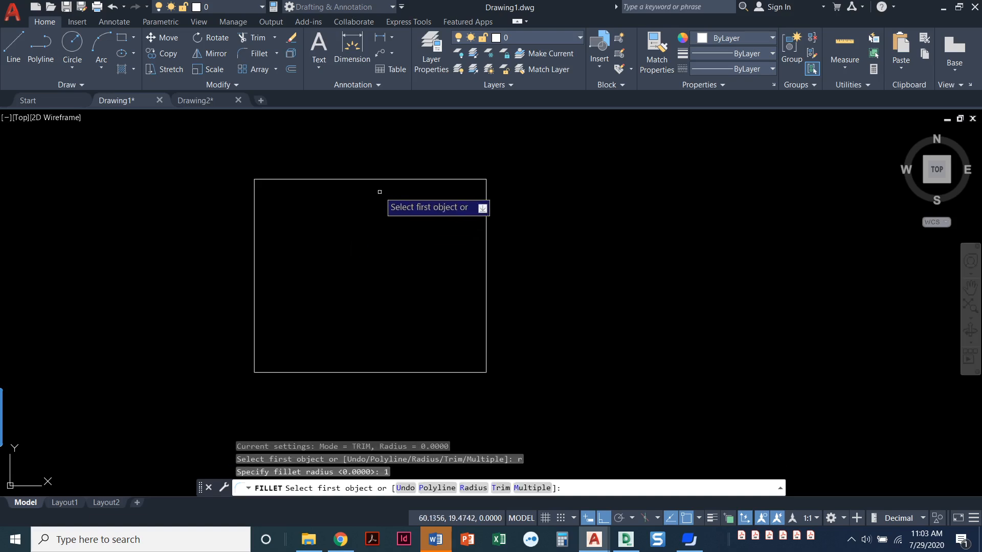
# - Pick the square's top edge as the first side of the radius-1 corner
pyautogui.click(369, 185)
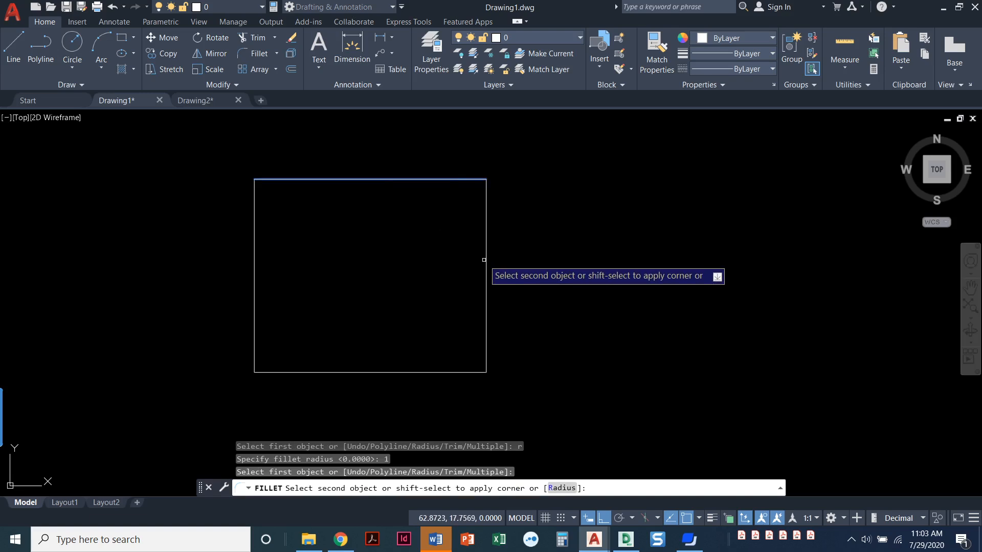
pyautogui.moveTo(484, 258)
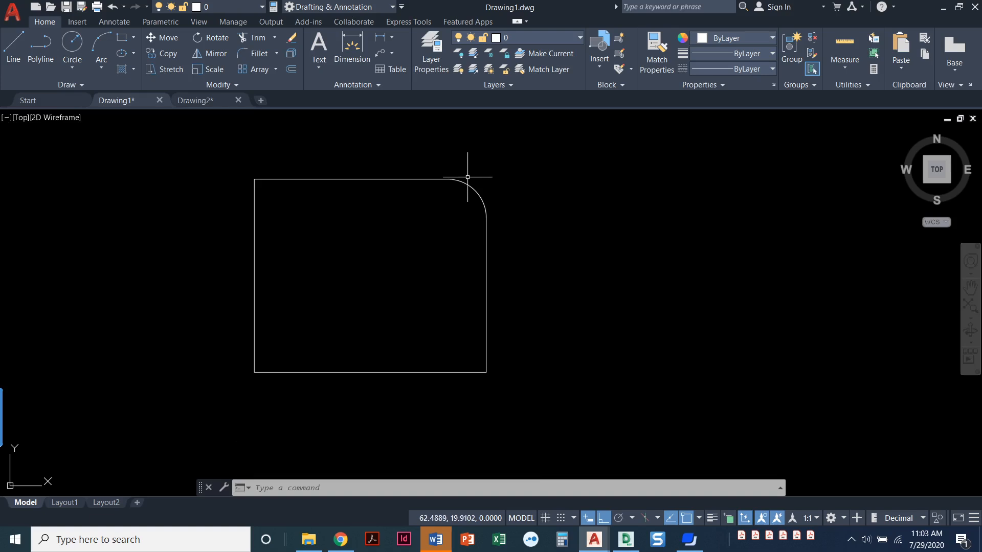
pyautogui.moveTo(383, 197)
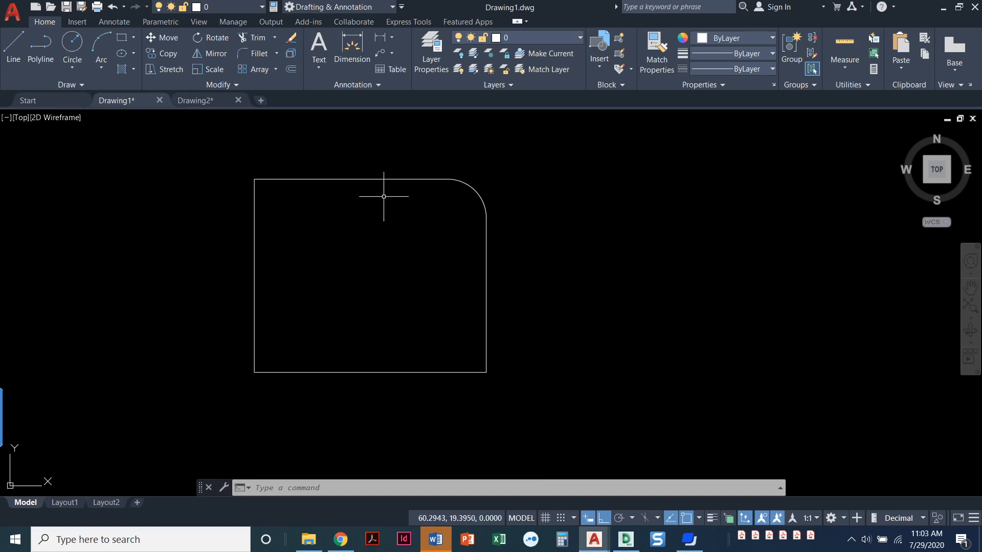
pyautogui.moveTo(412, 176)
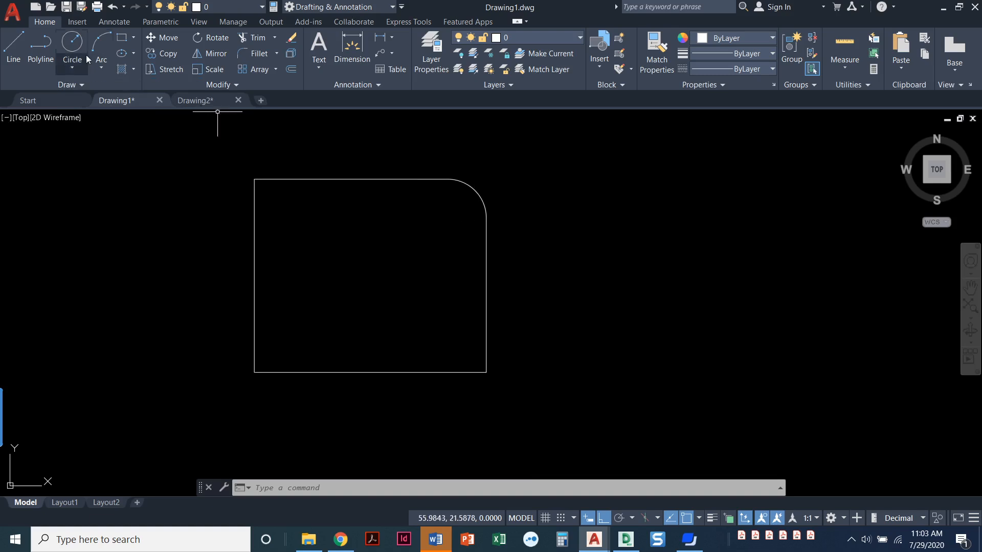
# - Start a circle to place inside the square near the rounded top-right corner
pyautogui.click(72, 47)
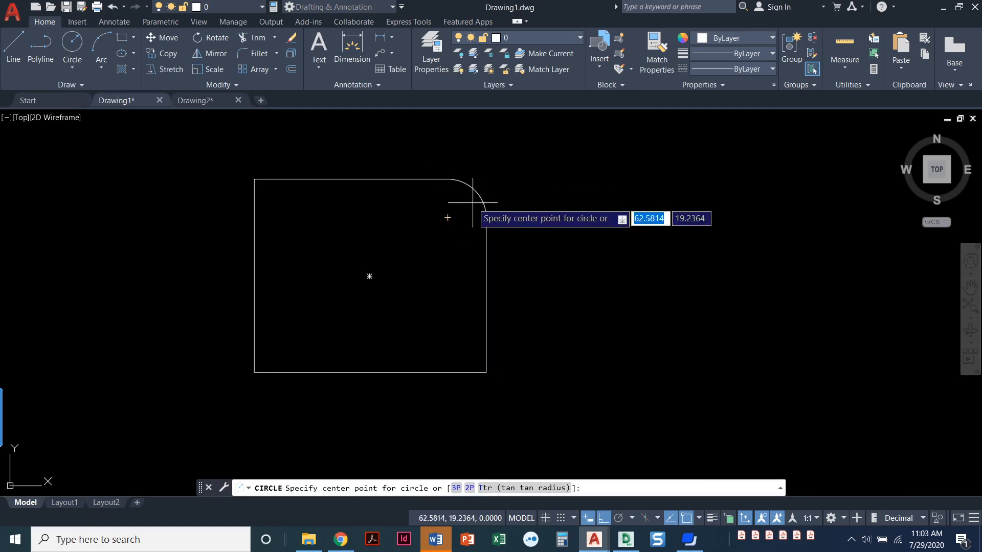
pyautogui.moveTo(447, 217)
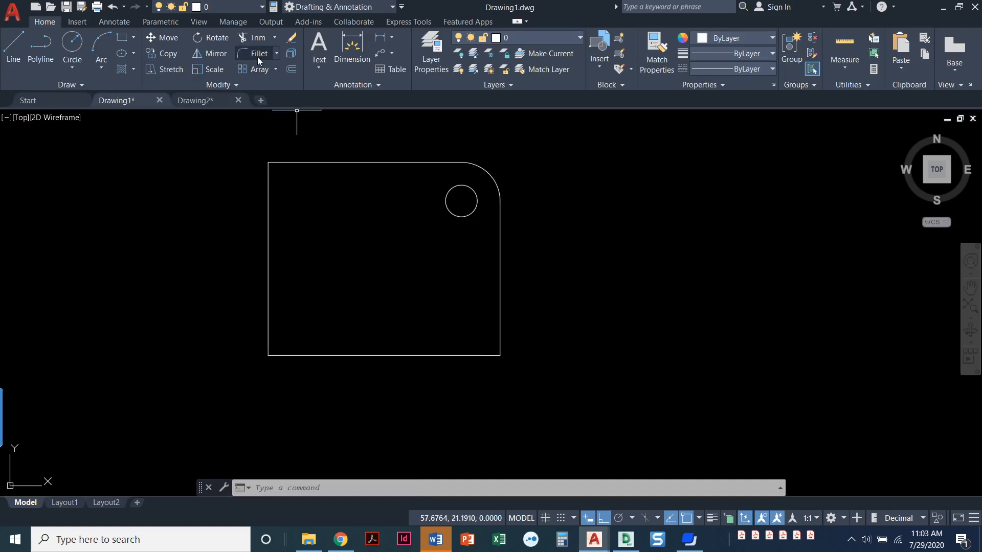
# - Fillet the square's bottom-right corner with a 0.5 radius
pyautogui.click(258, 53)
pyautogui.write('r')
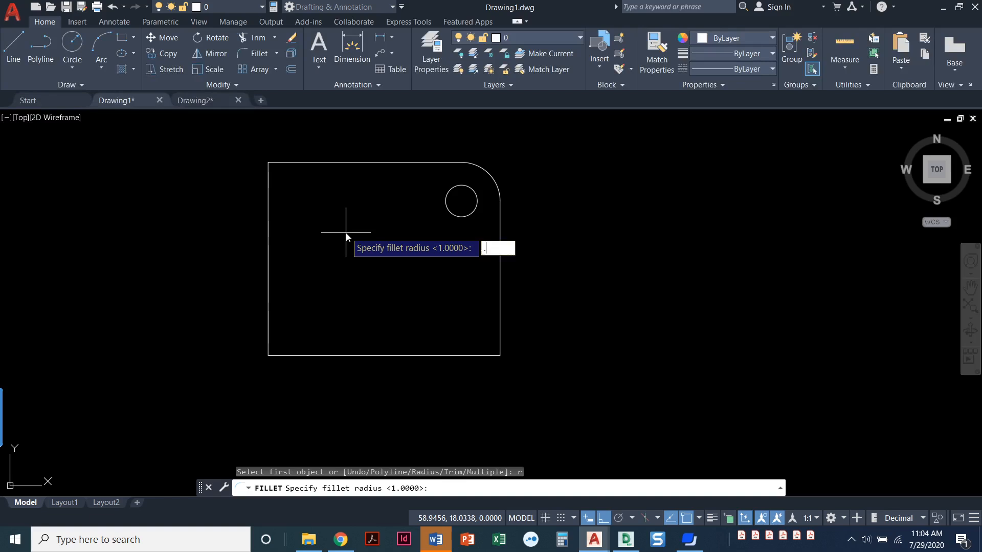
pyautogui.write('.5')
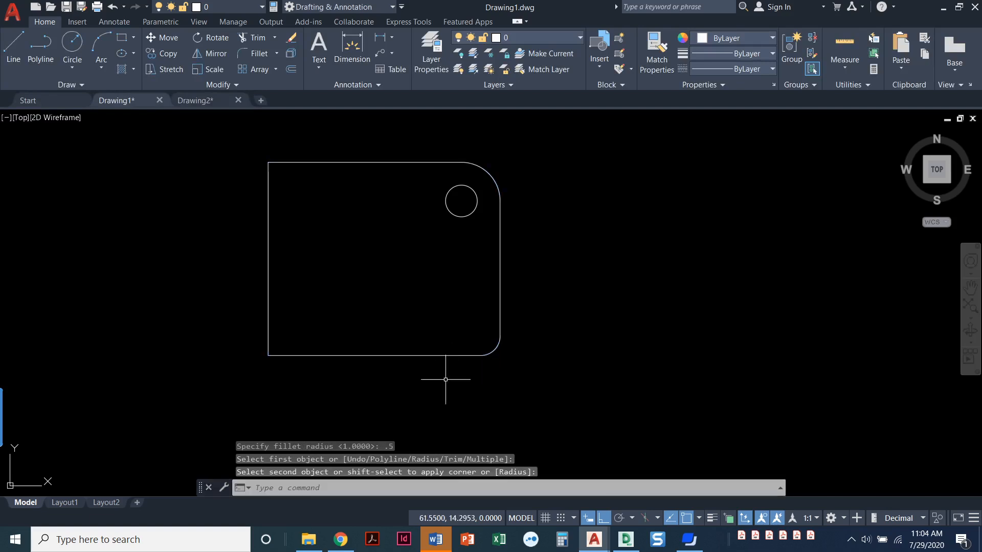
pyautogui.moveTo(470, 367)
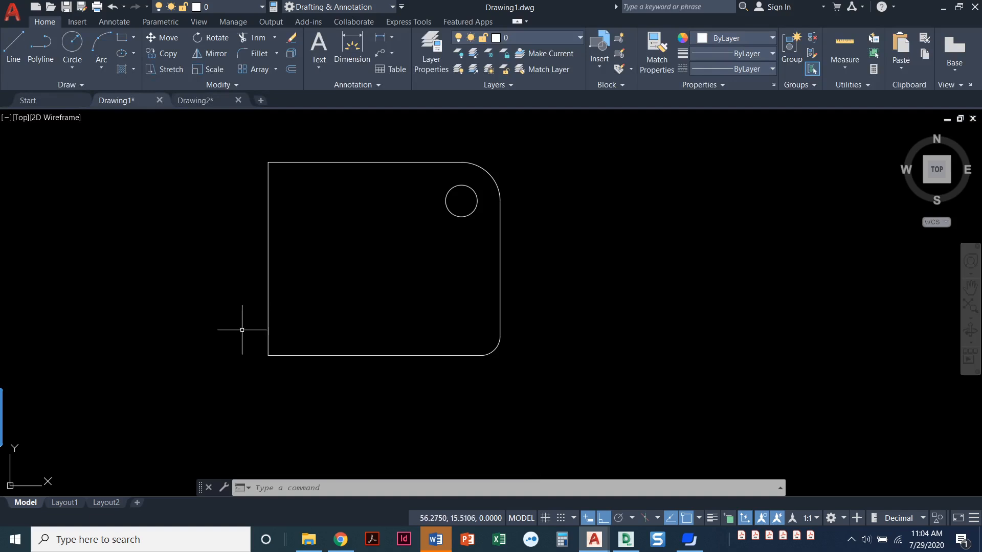
pyautogui.moveTo(235, 328)
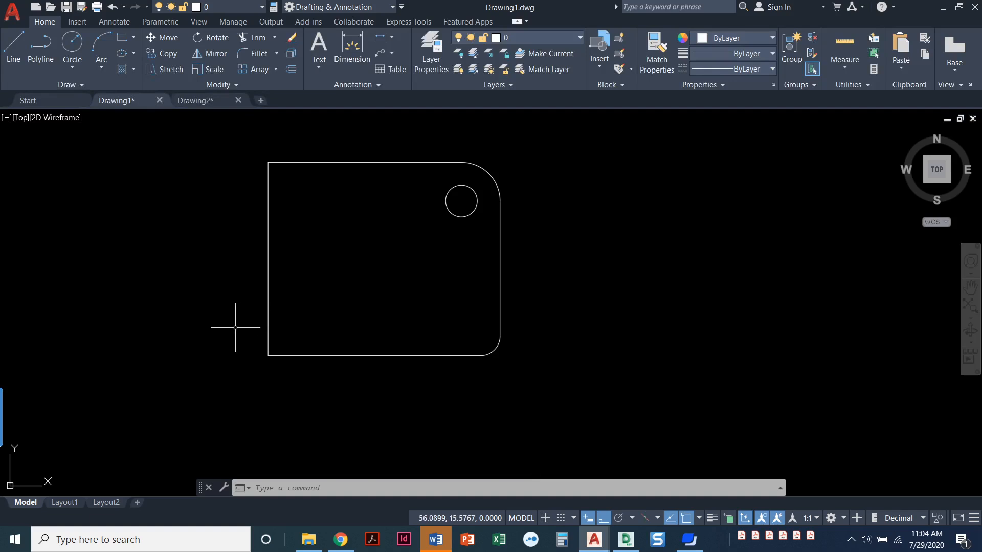
pyautogui.moveTo(121, 272)
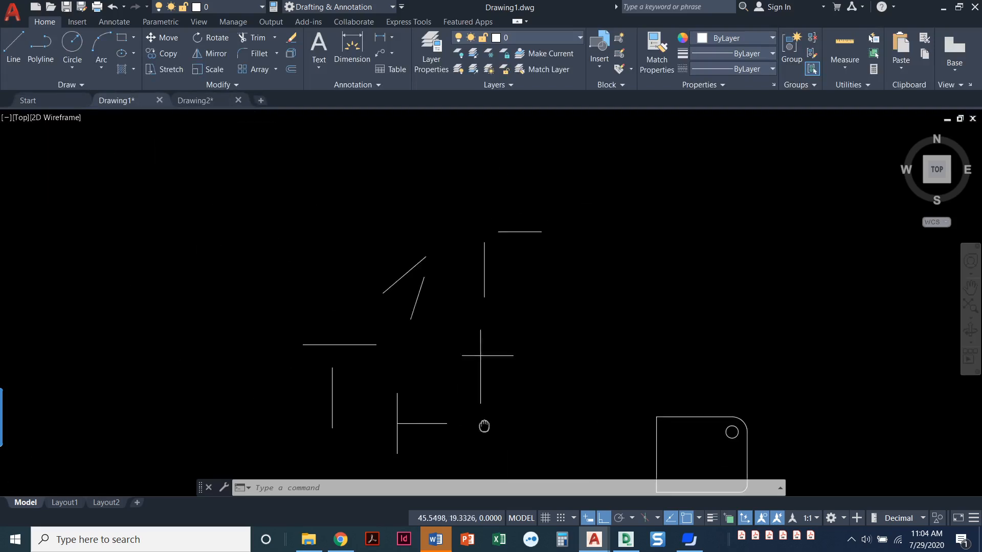
# - Join the two crossing lines into a sharp corner using a zero-radius fillet
pyautogui.moveTo(485, 426); pyautogui.dragTo(404, 285)
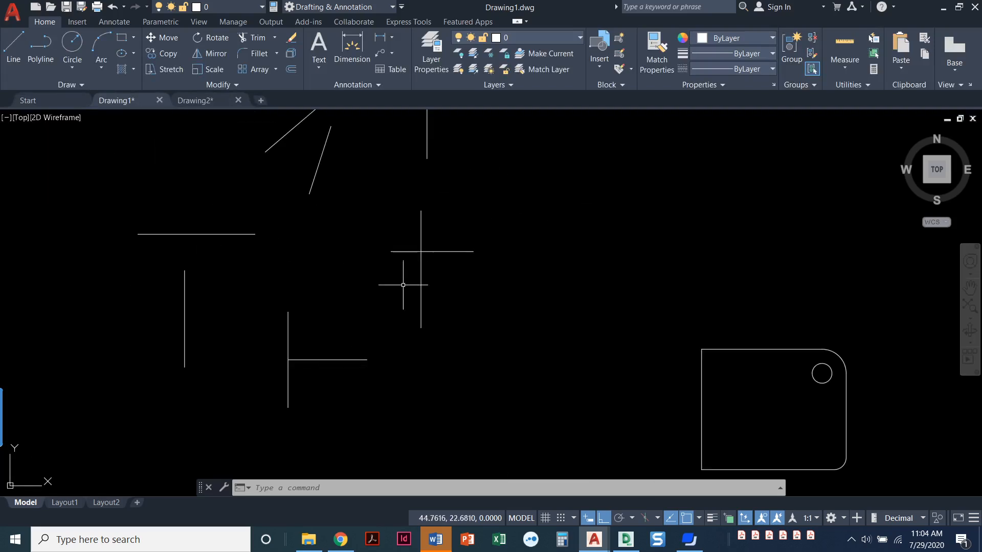
pyautogui.moveTo(403, 286); pyautogui.dragTo(356, 270)
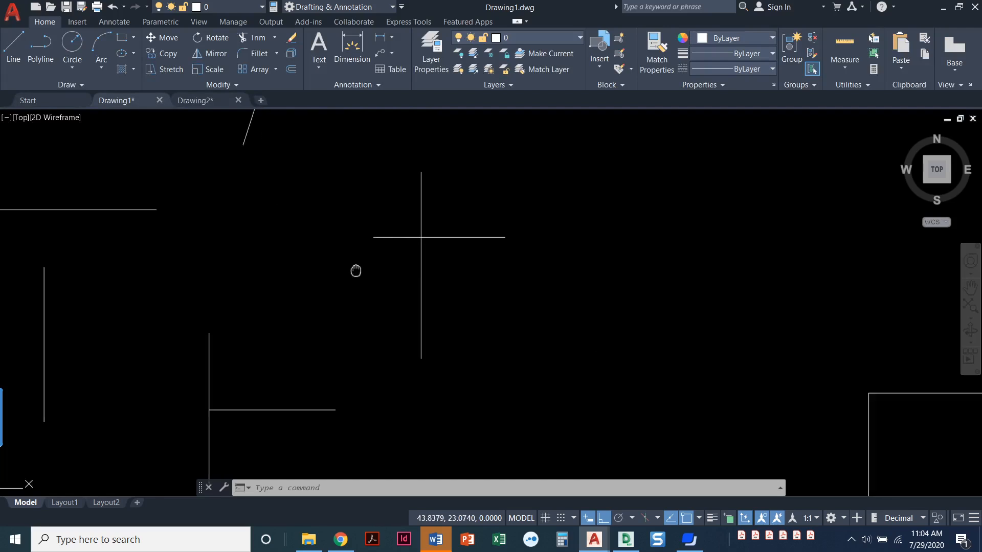
pyautogui.moveTo(356, 270); pyautogui.dragTo(244, 138)
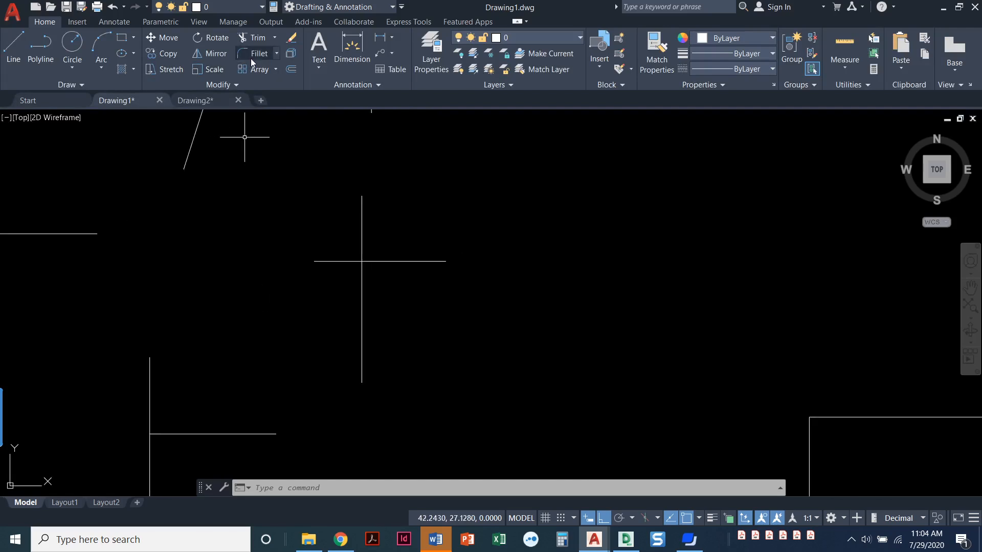
pyautogui.moveTo(256, 53)
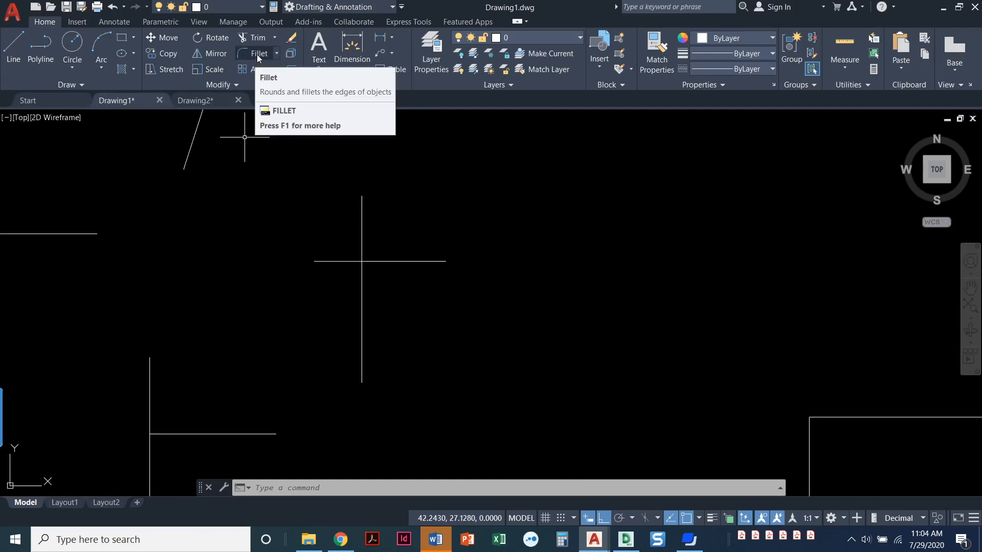
pyautogui.click(257, 53)
pyautogui.write('r')
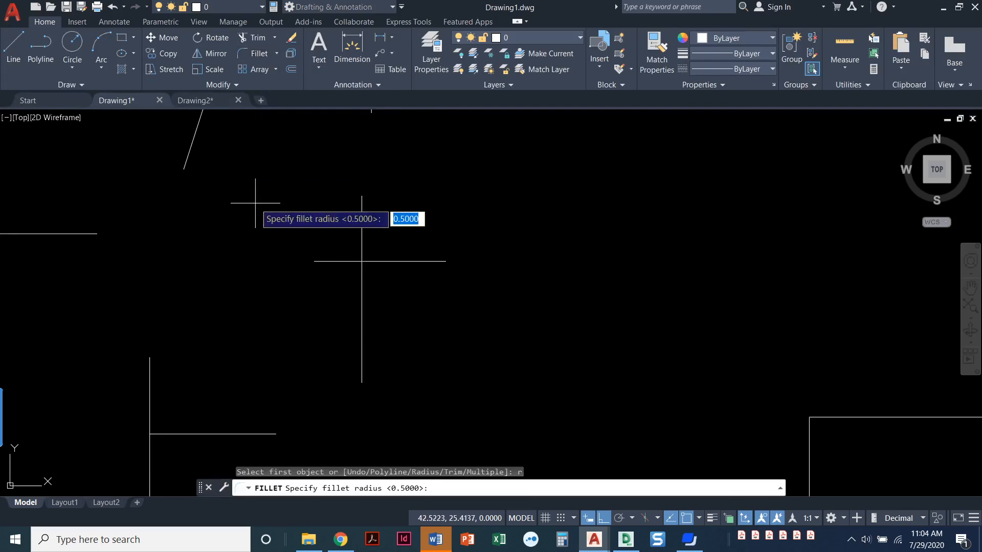
pyautogui.write('0')
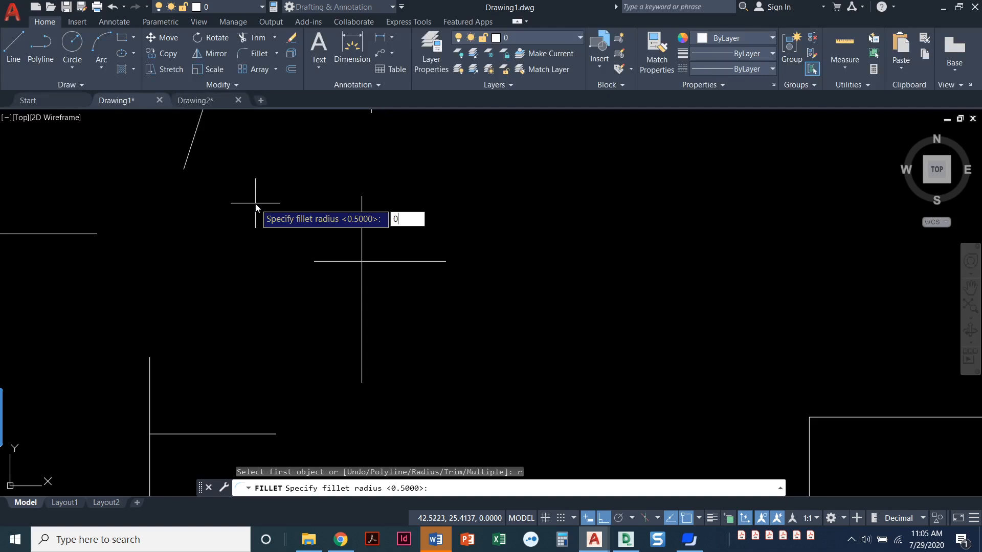
pyautogui.press('enter')
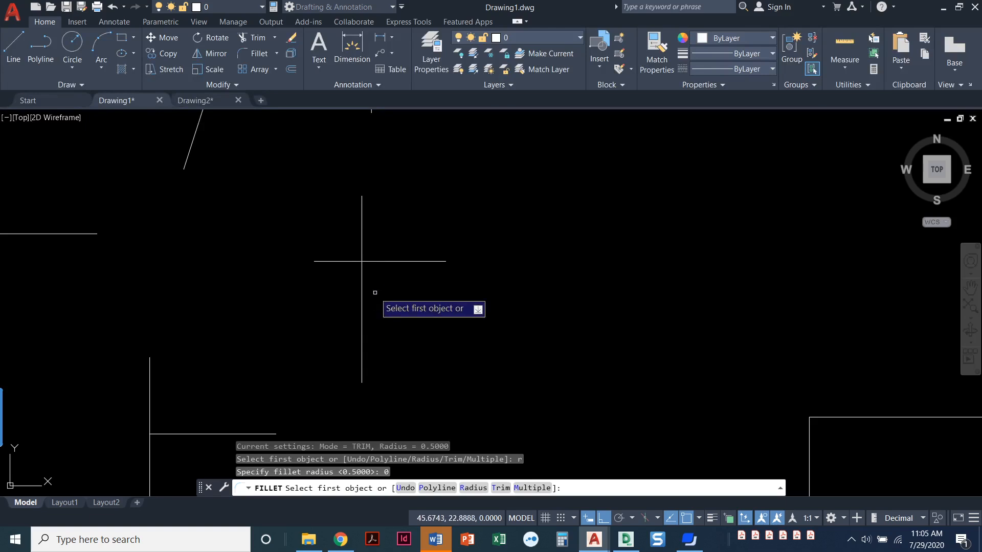
pyautogui.moveTo(380, 234)
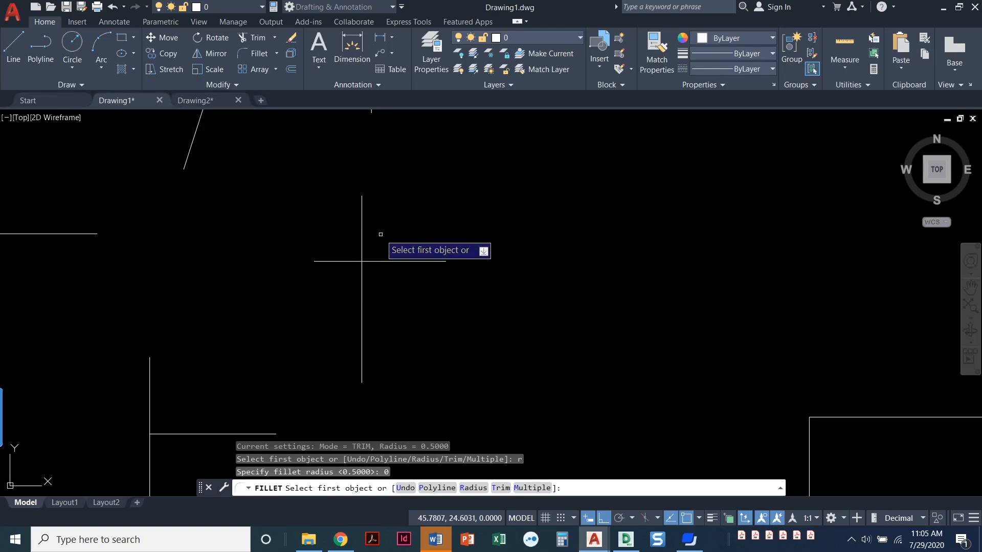
pyautogui.moveTo(378, 278)
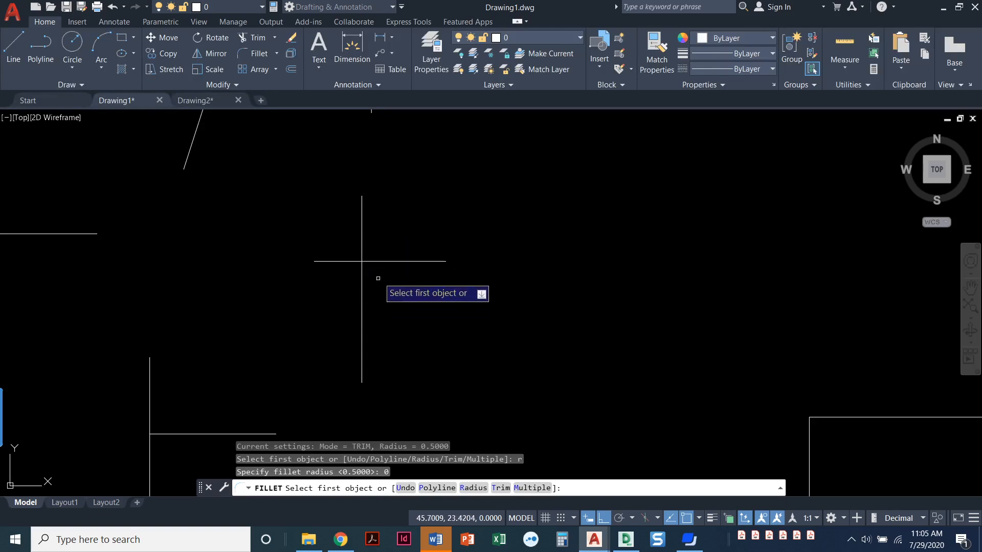
pyautogui.click(379, 260)
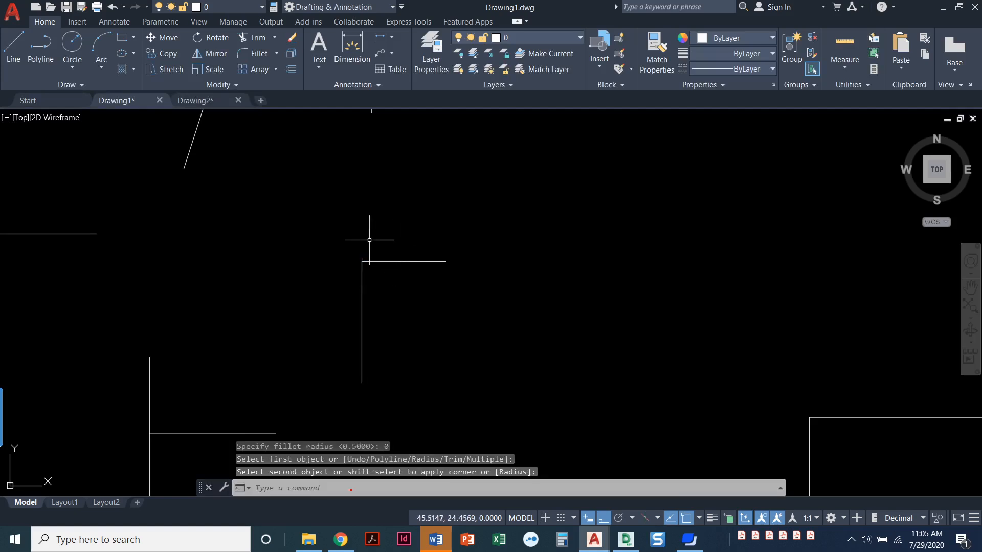
pyautogui.moveTo(336, 277)
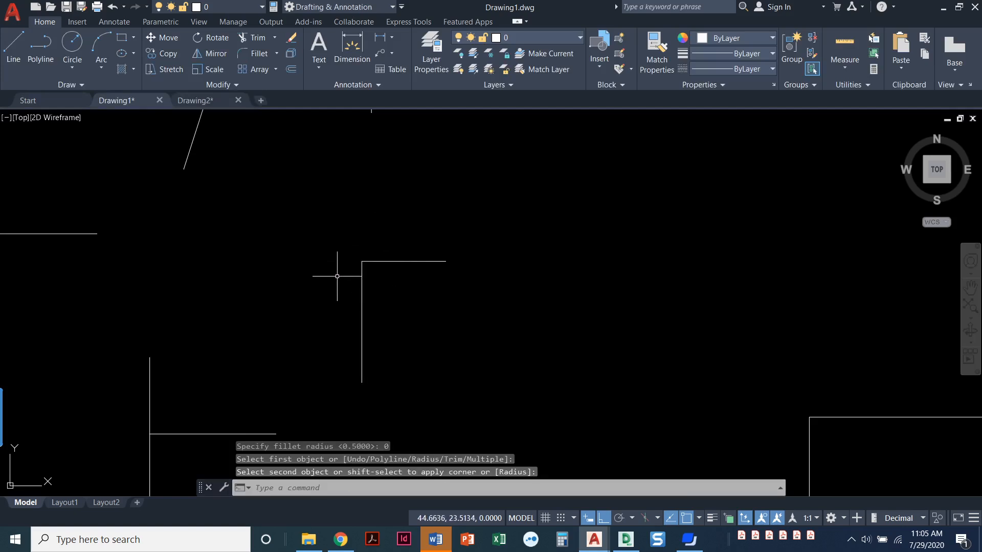
pyautogui.moveTo(308, 241)
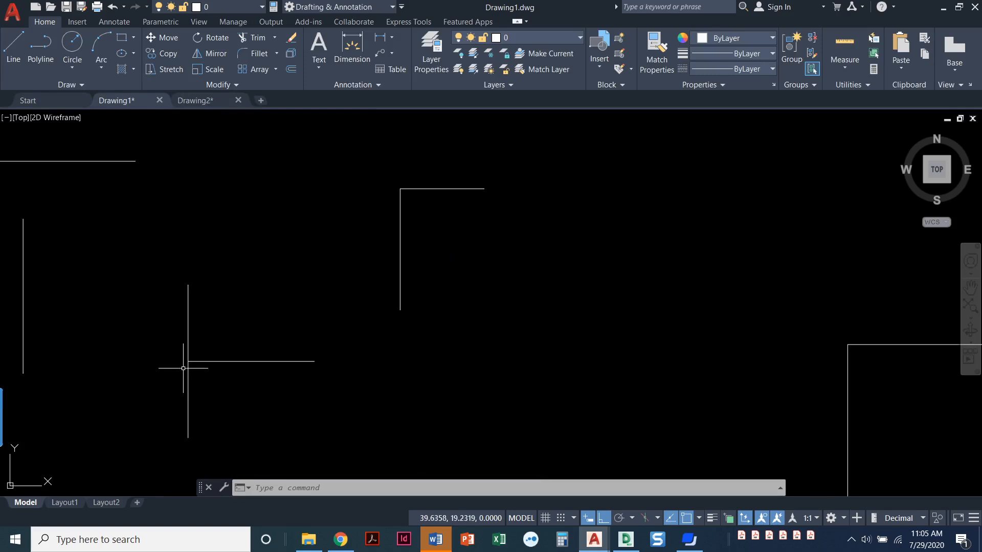
pyautogui.moveTo(205, 299)
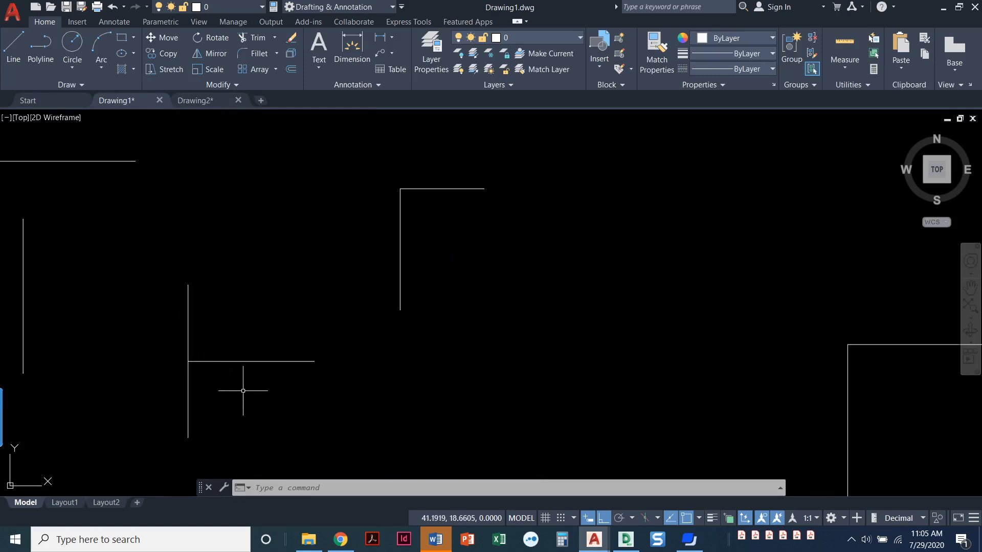
pyautogui.moveTo(248, 115)
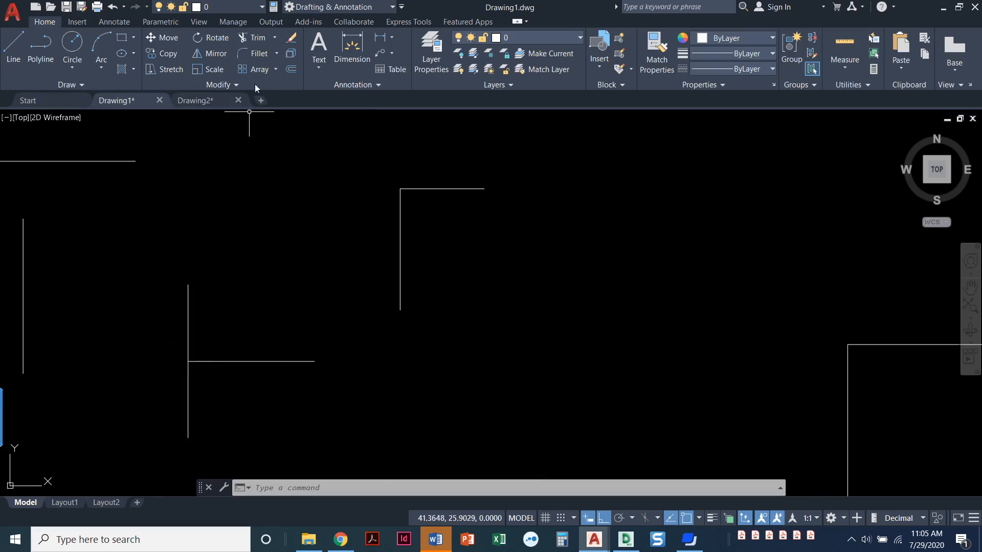
# - Restart Fillet at radius 0 in Multiple mode, viewing the separated lines
pyautogui.click(259, 53)
pyautogui.write('0')
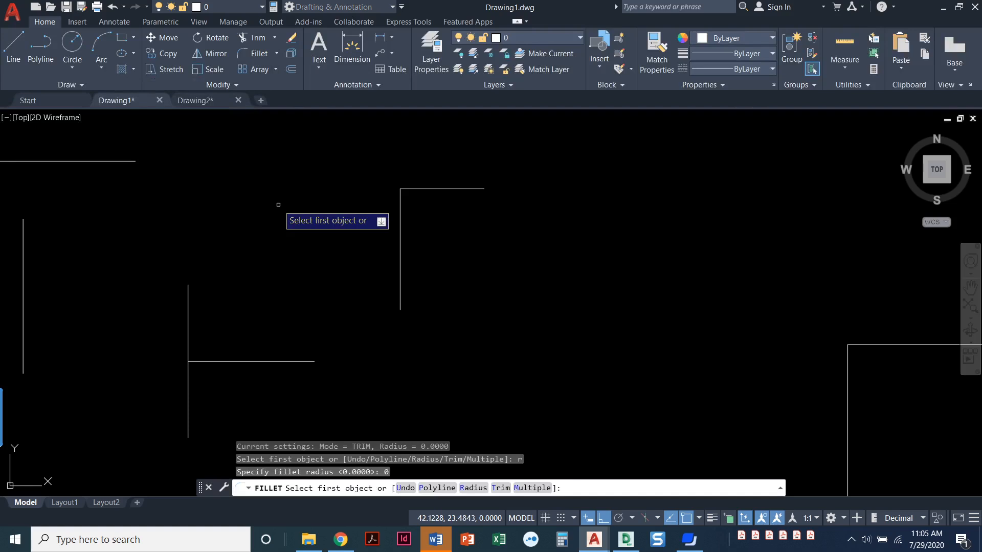
pyautogui.write('m')
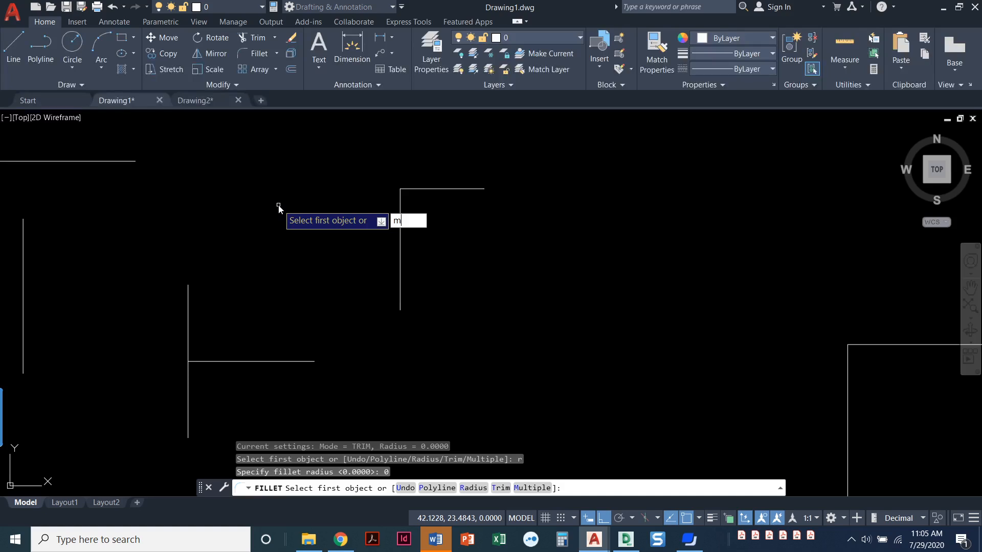
pyautogui.press('enter')
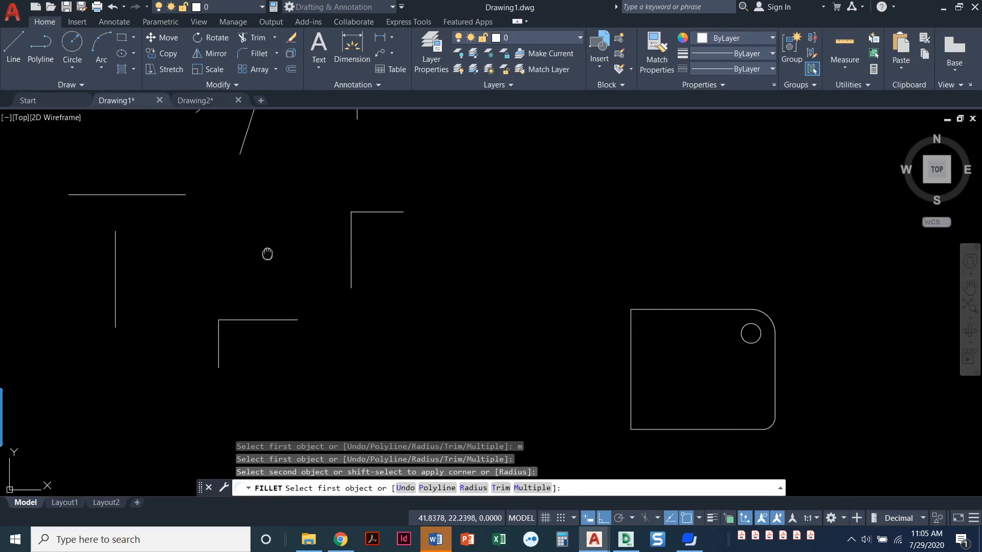
pyautogui.moveTo(267, 254); pyautogui.dragTo(342, 183)
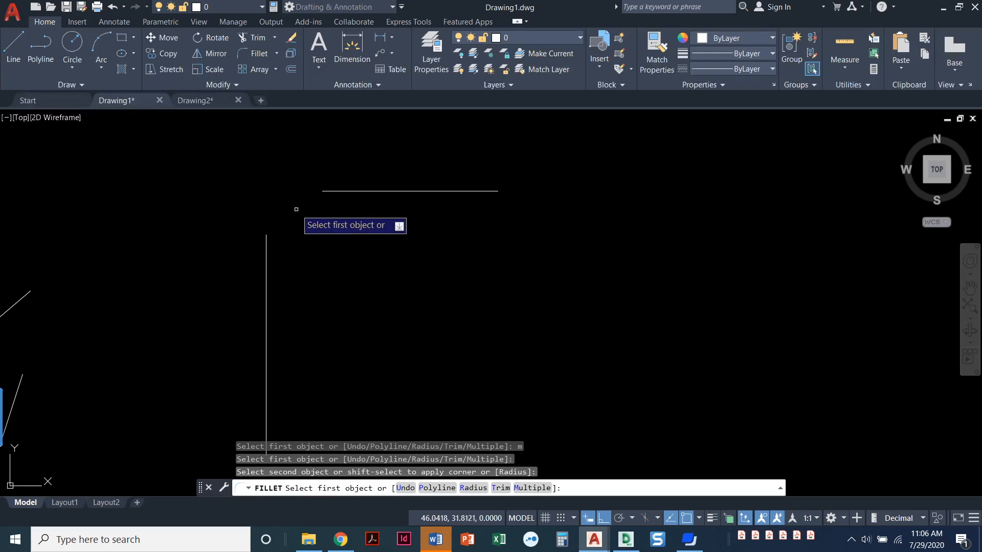
pyautogui.moveTo(313, 192)
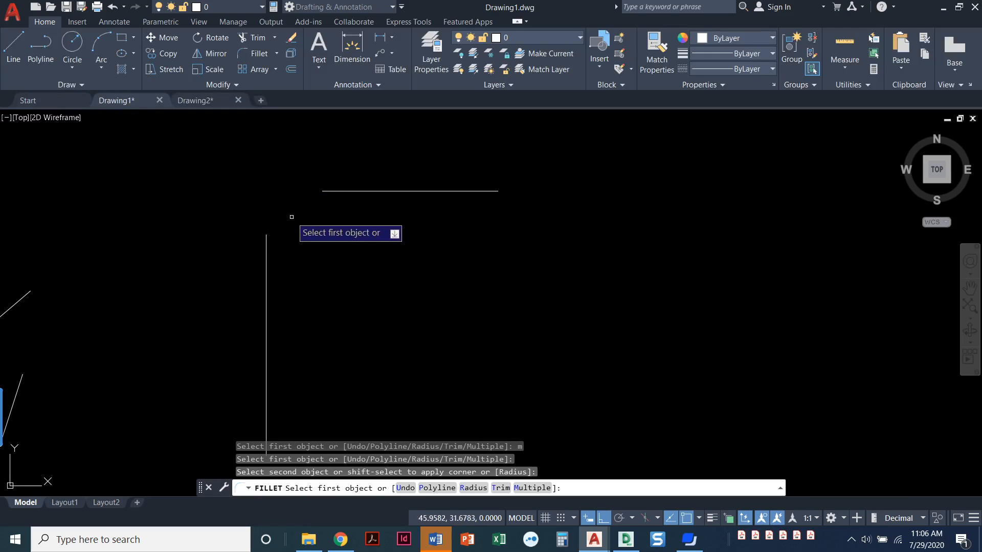
pyautogui.moveTo(300, 254)
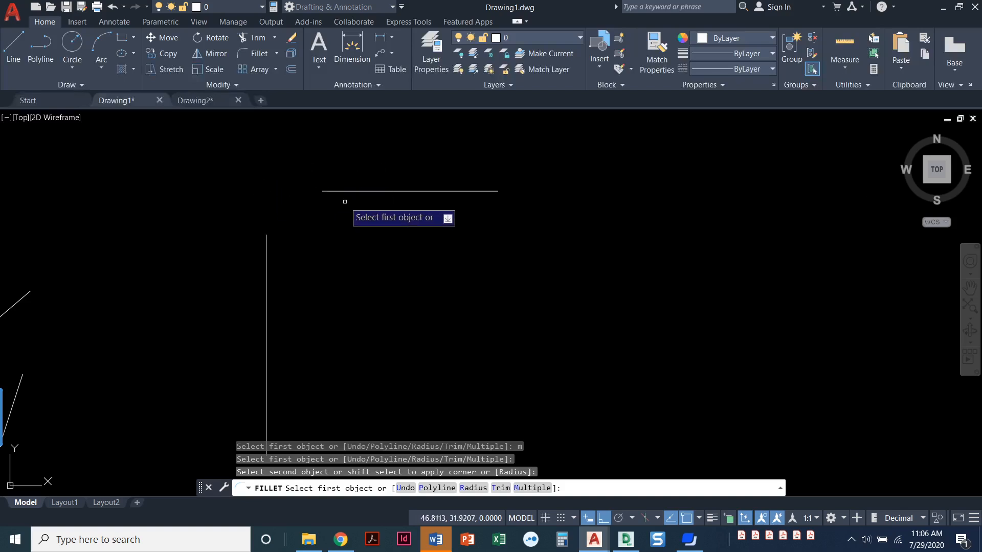
# - Join each gapped horizontal line to its vertical partner in sharp corners
pyautogui.click(355, 192)
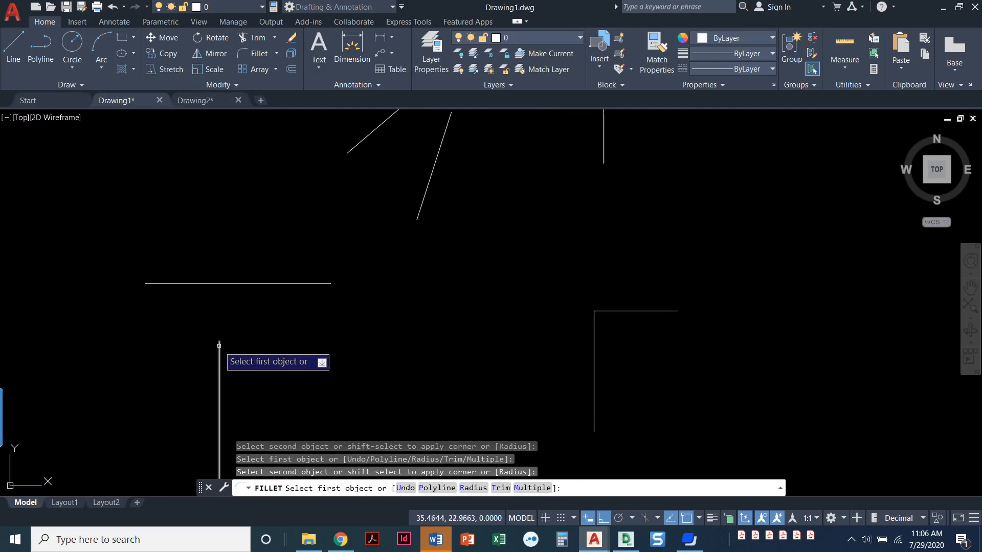
pyautogui.moveTo(145, 274)
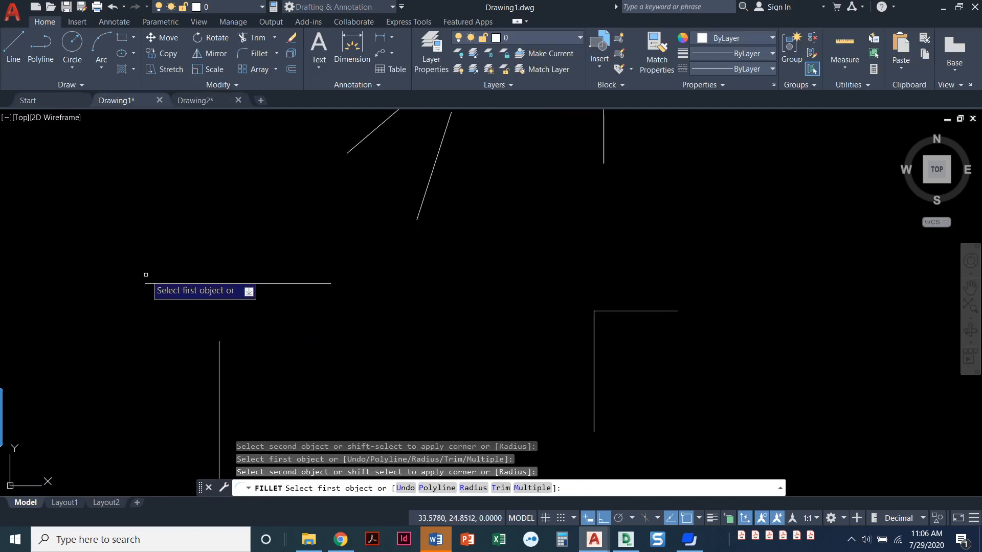
pyautogui.click(239, 284)
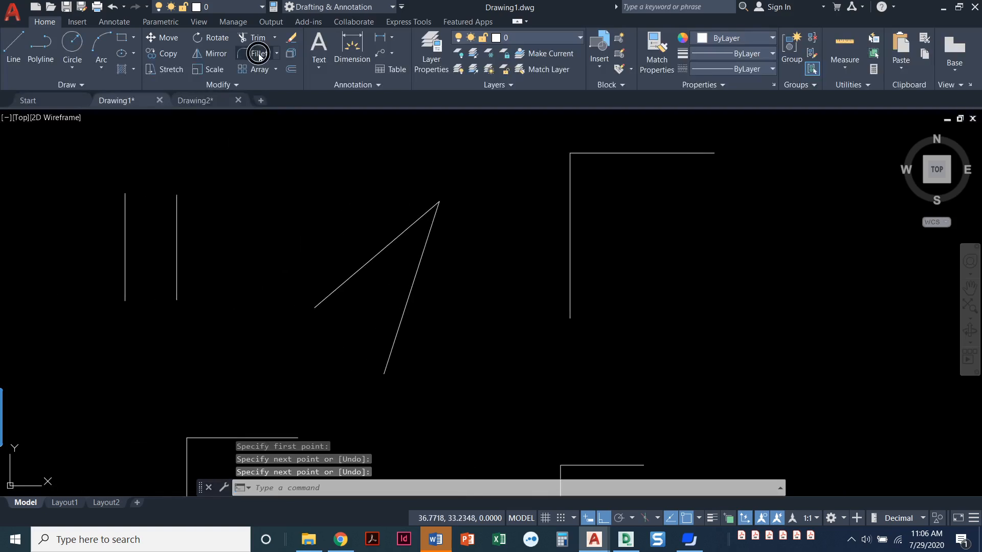
# - Cap the two parallel vertical lines with fillet arcs at top and bottom into a slot
pyautogui.click(258, 53)
pyautogui.write('0')
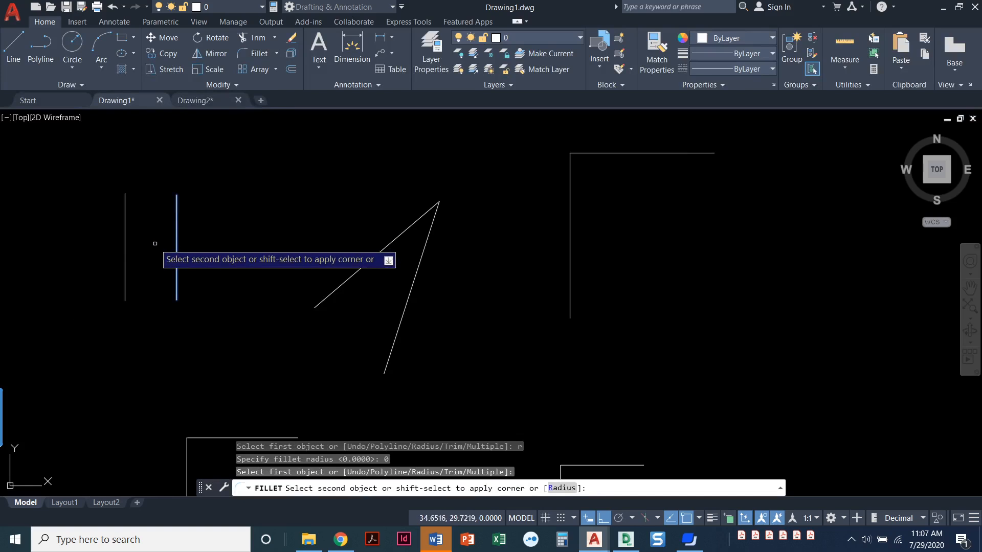
pyautogui.click(188, 197)
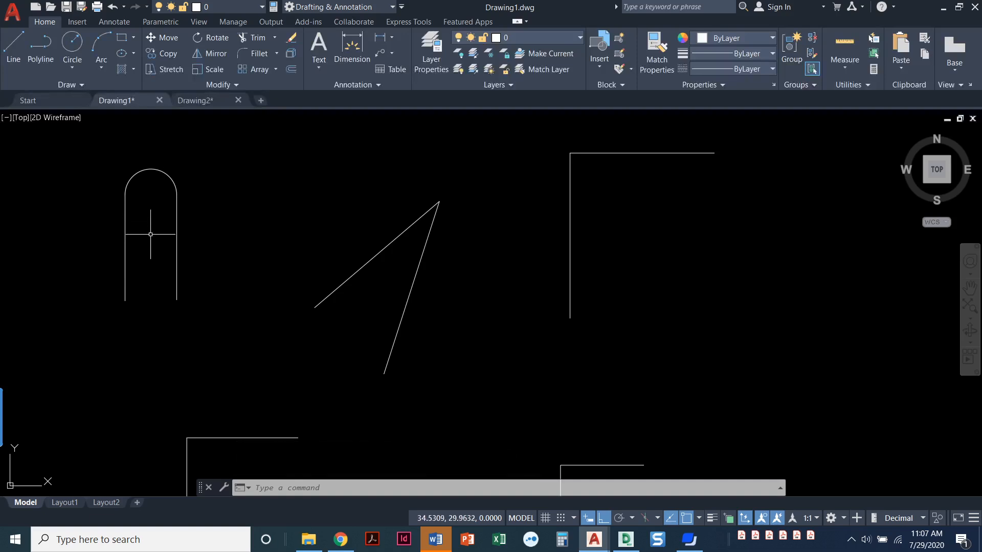
pyautogui.click(255, 53)
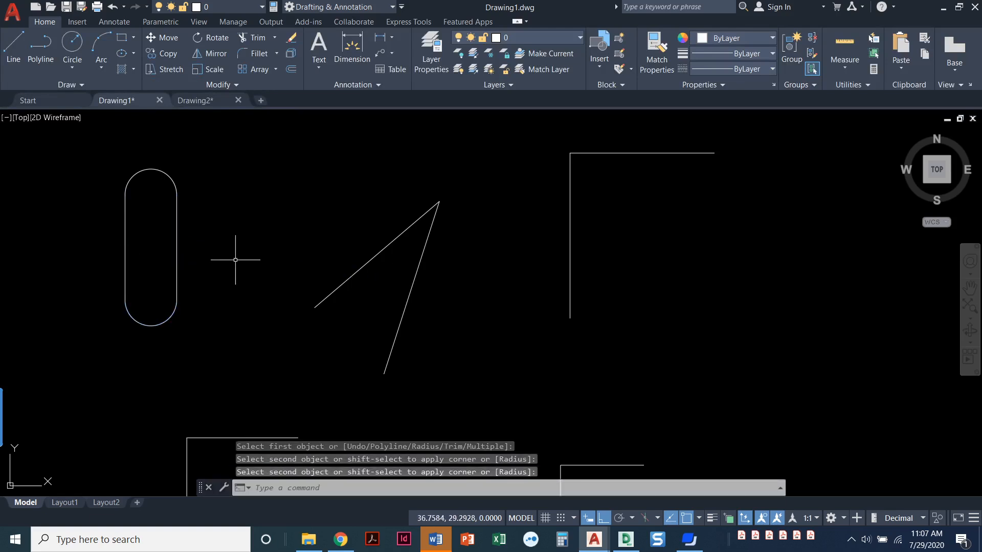
pyautogui.moveTo(271, 197)
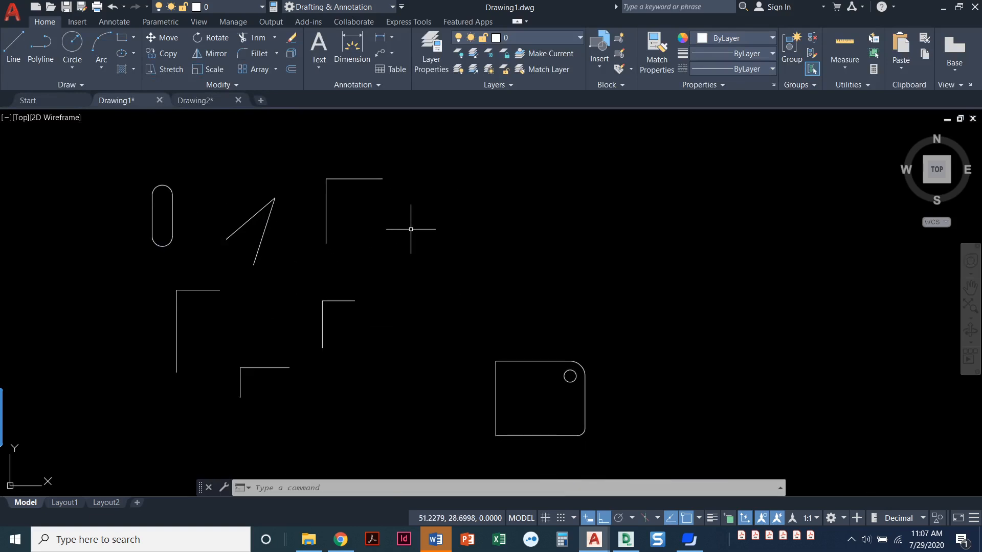
pyautogui.moveTo(592, 366)
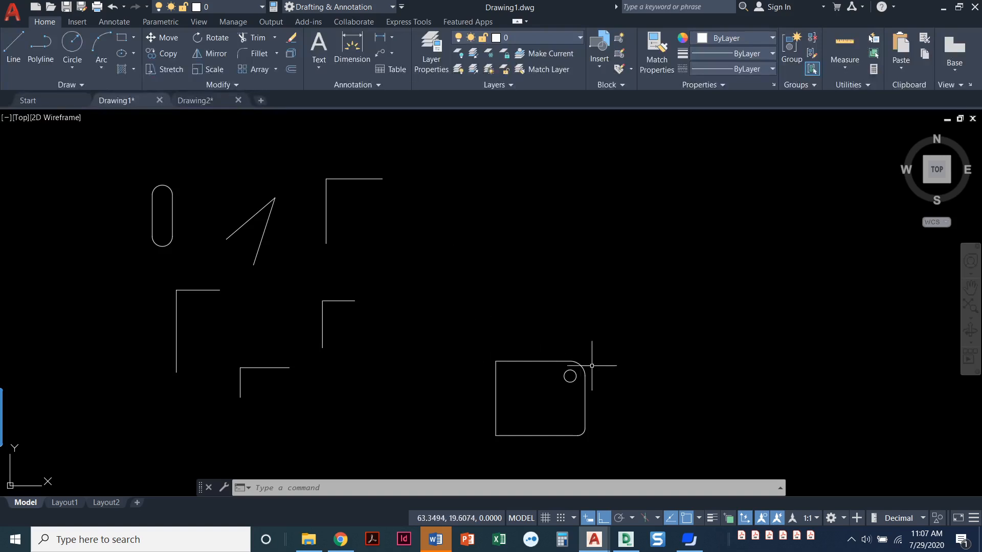
pyautogui.moveTo(587, 379)
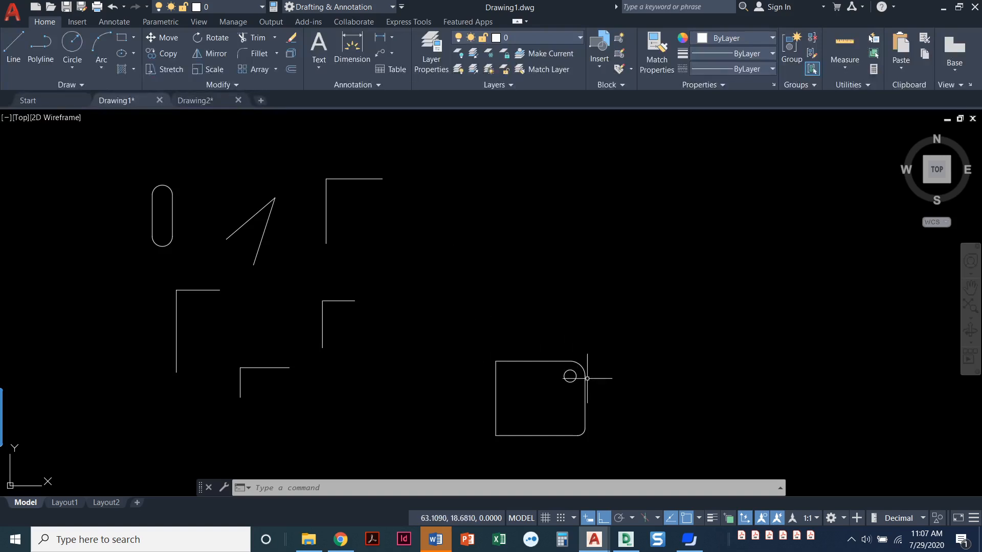